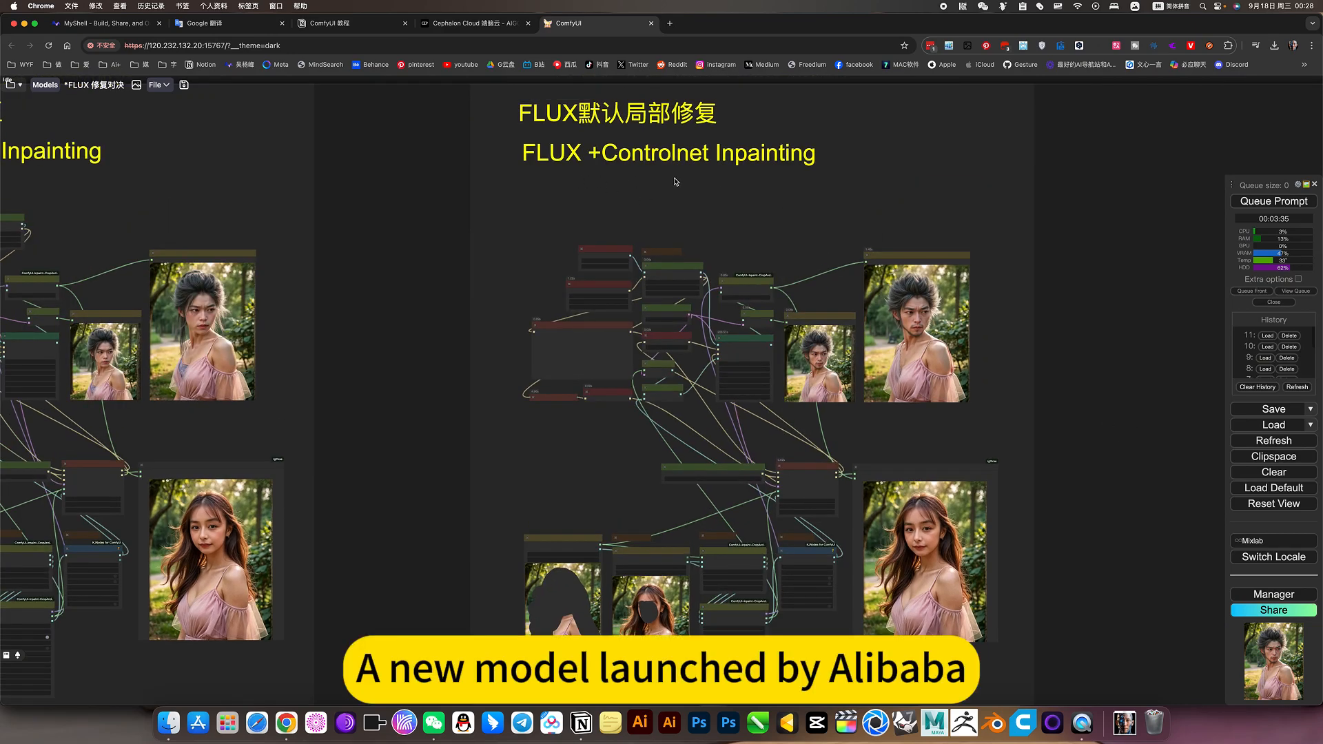
{"action": "mouse_move", "coordinate": [622, 156]}
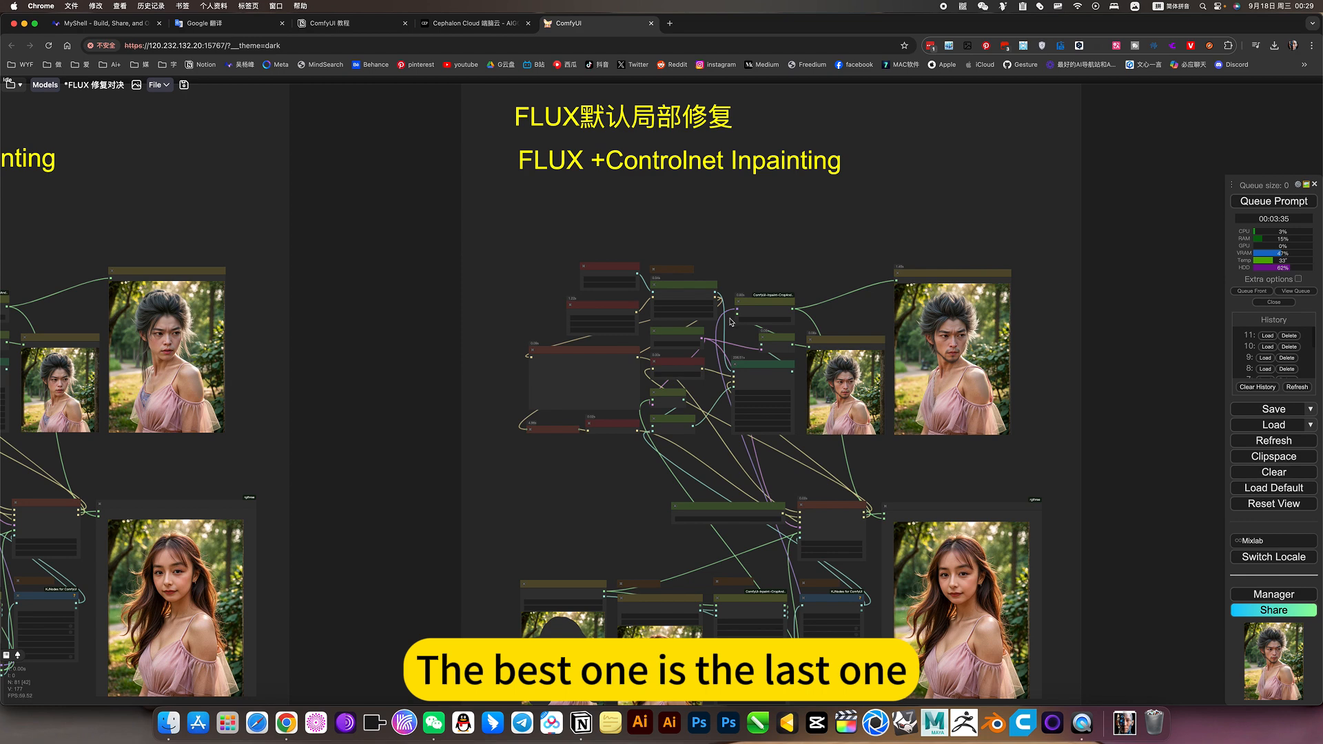
Step: Zoom out until the default FLUX and two FLUX + ControlNet inpainting groups show side by side
{"action": "scroll", "scroll_direction": "down", "scroll_amount": 3}
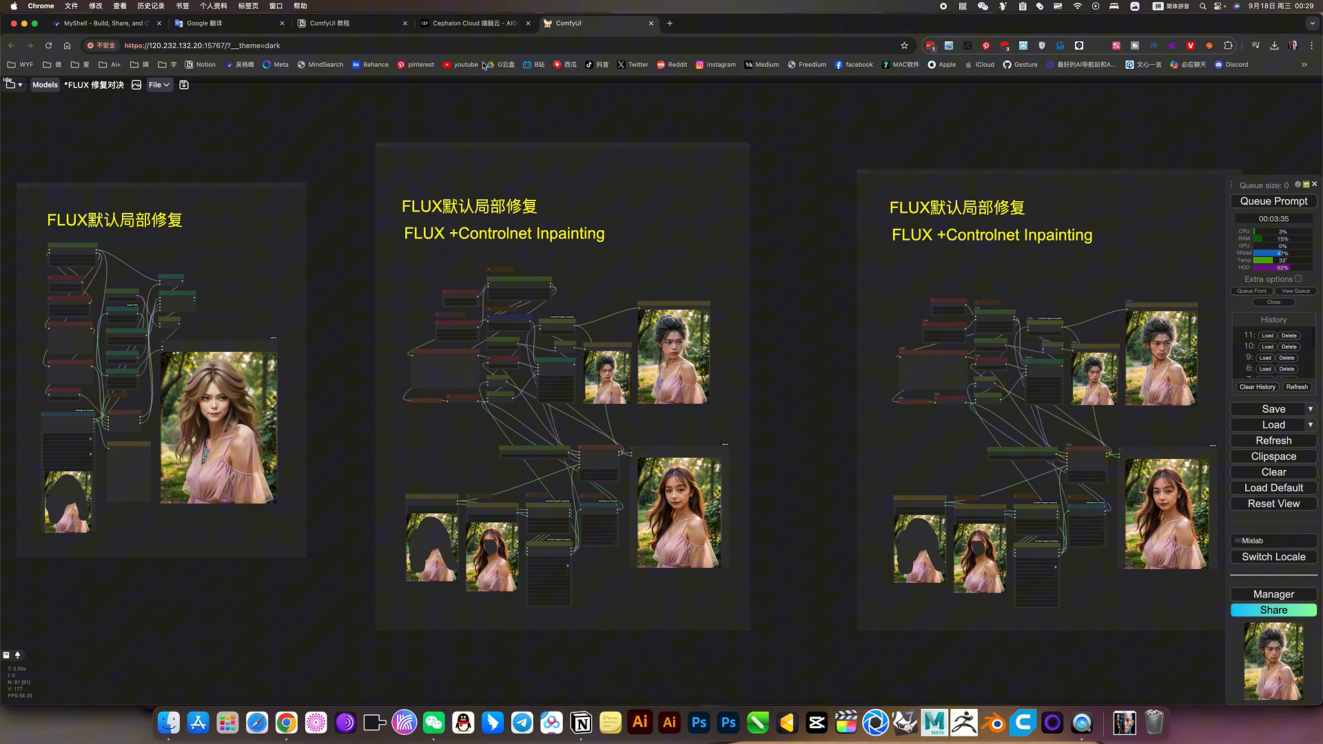
Step: Show the saved-workflows library listing the FLUX and other workflows by date
{"action": "left_click", "coordinate": [473, 23]}
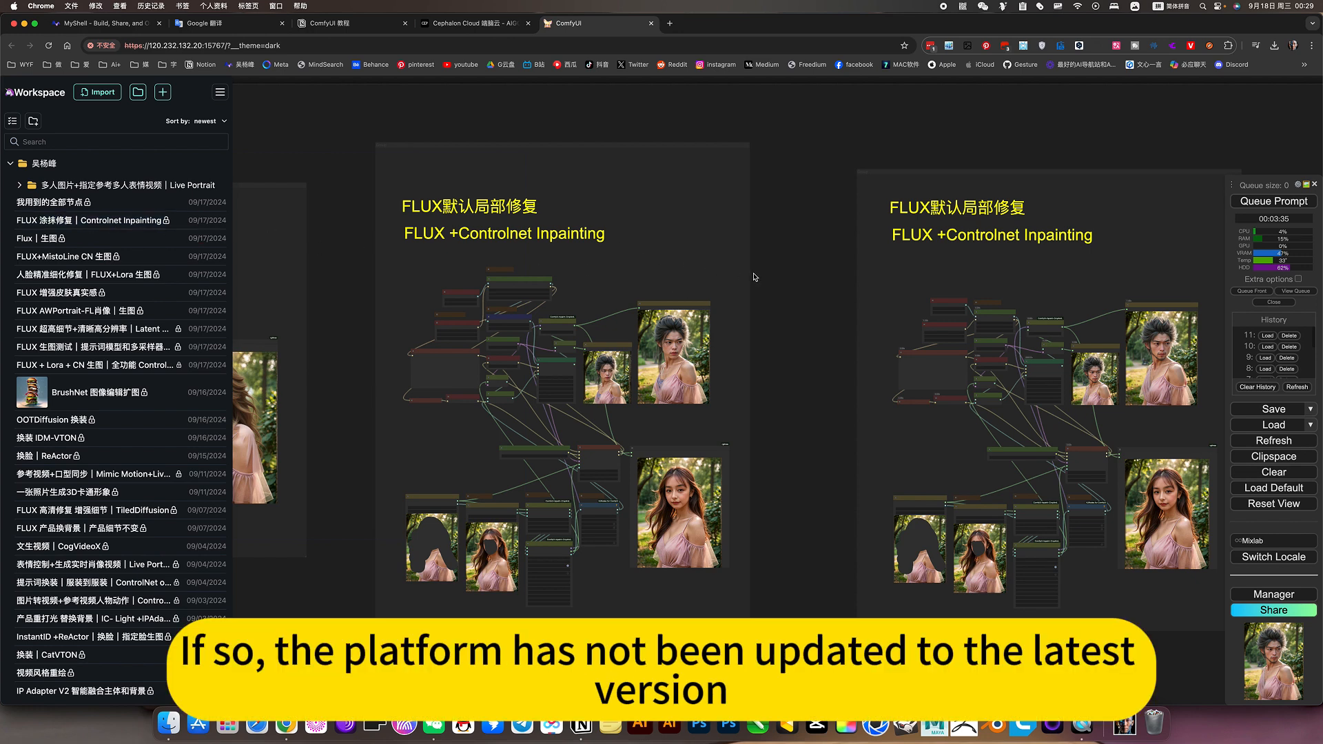
{"action": "mouse_move", "coordinate": [795, 286]}
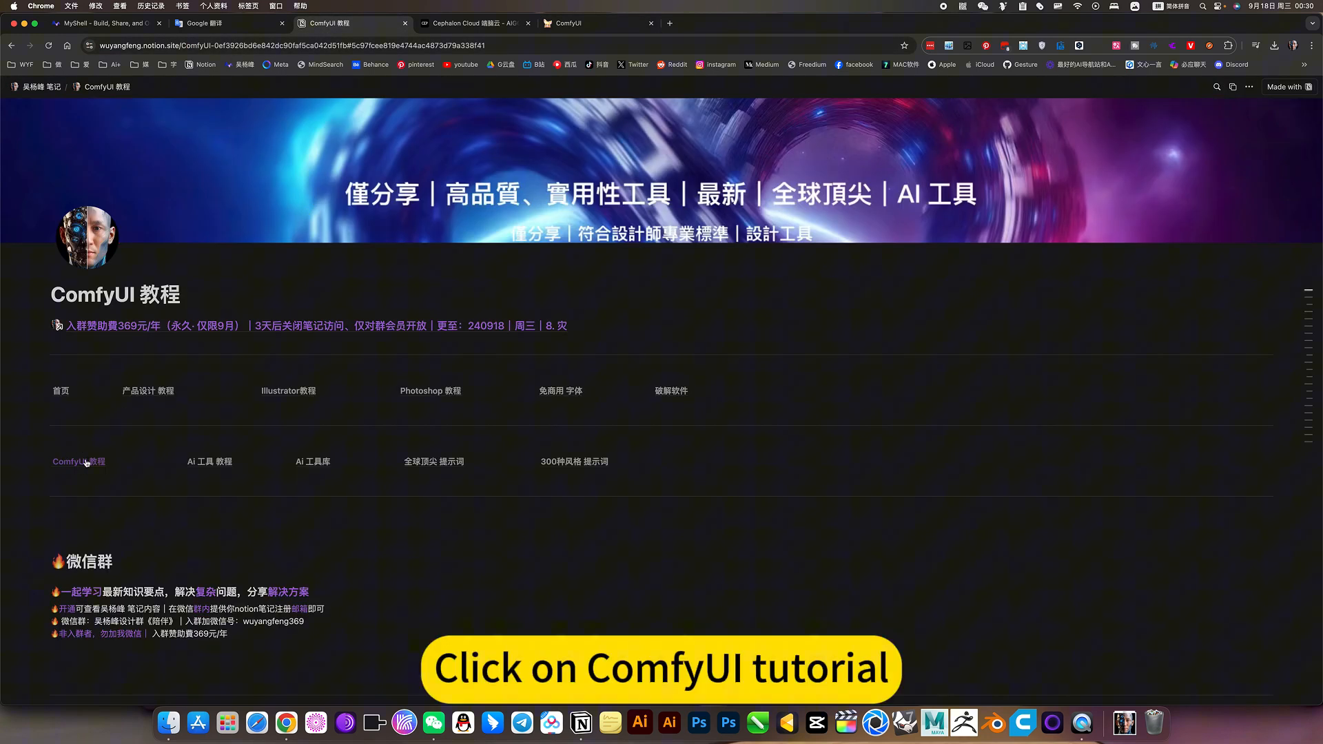
Step: Review the FLUX 涂抹修复 ControlNet Inpainting entry in the Notion ComfyUI tutorial notes
{"action": "left_click", "coordinate": [77, 462]}
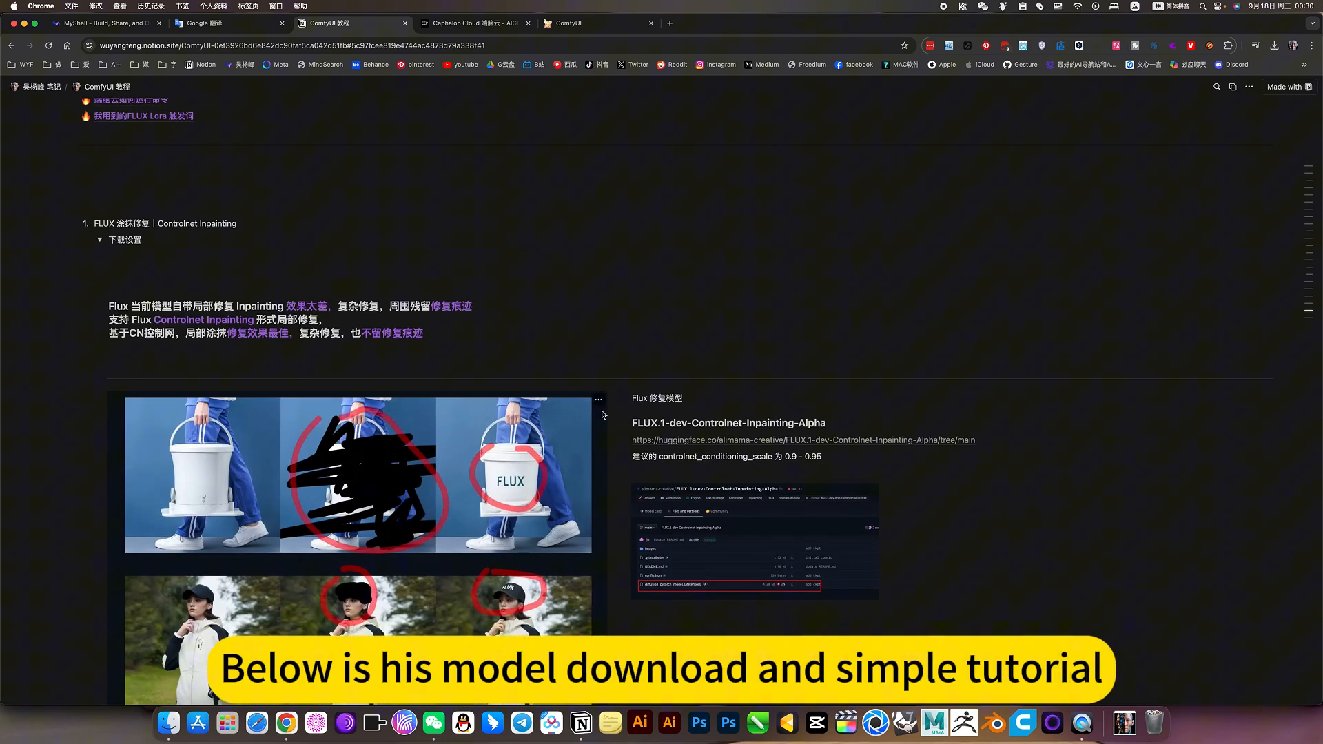
{"action": "scroll", "scroll_direction": "down", "scroll_amount": 3}
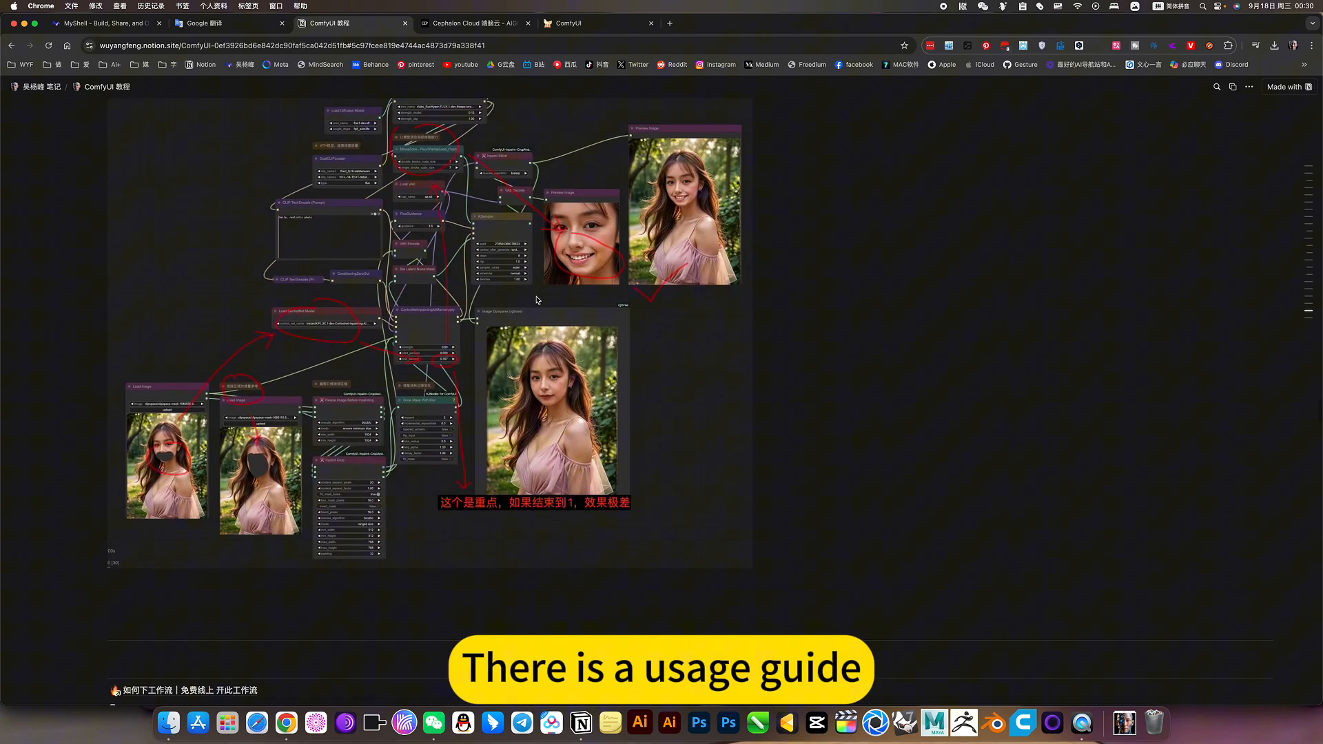
{"action": "scroll", "scroll_direction": "down", "scroll_amount": 3}
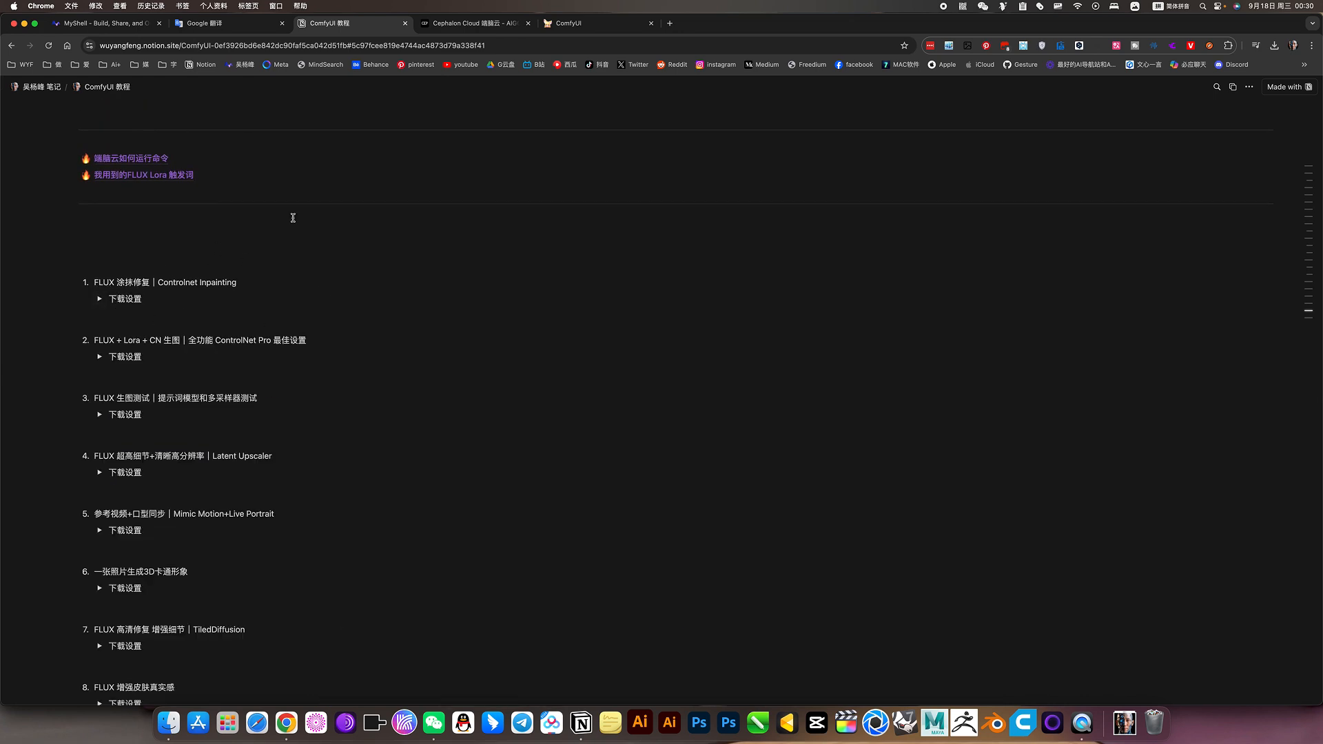
Step: Glance at the Cephalon Cloud apps page and return to the ComfyUI workflow comparison
{"action": "left_click", "coordinate": [473, 23]}
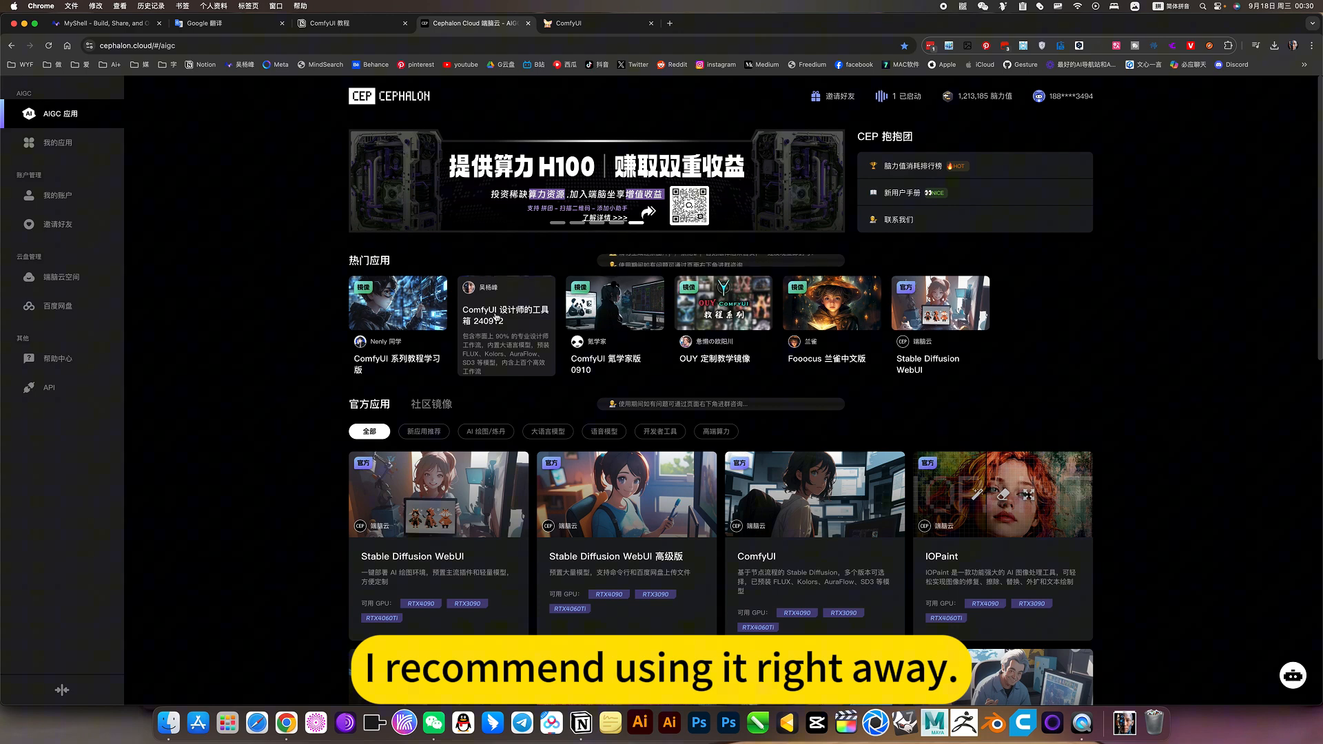
{"action": "left_click", "coordinate": [581, 24]}
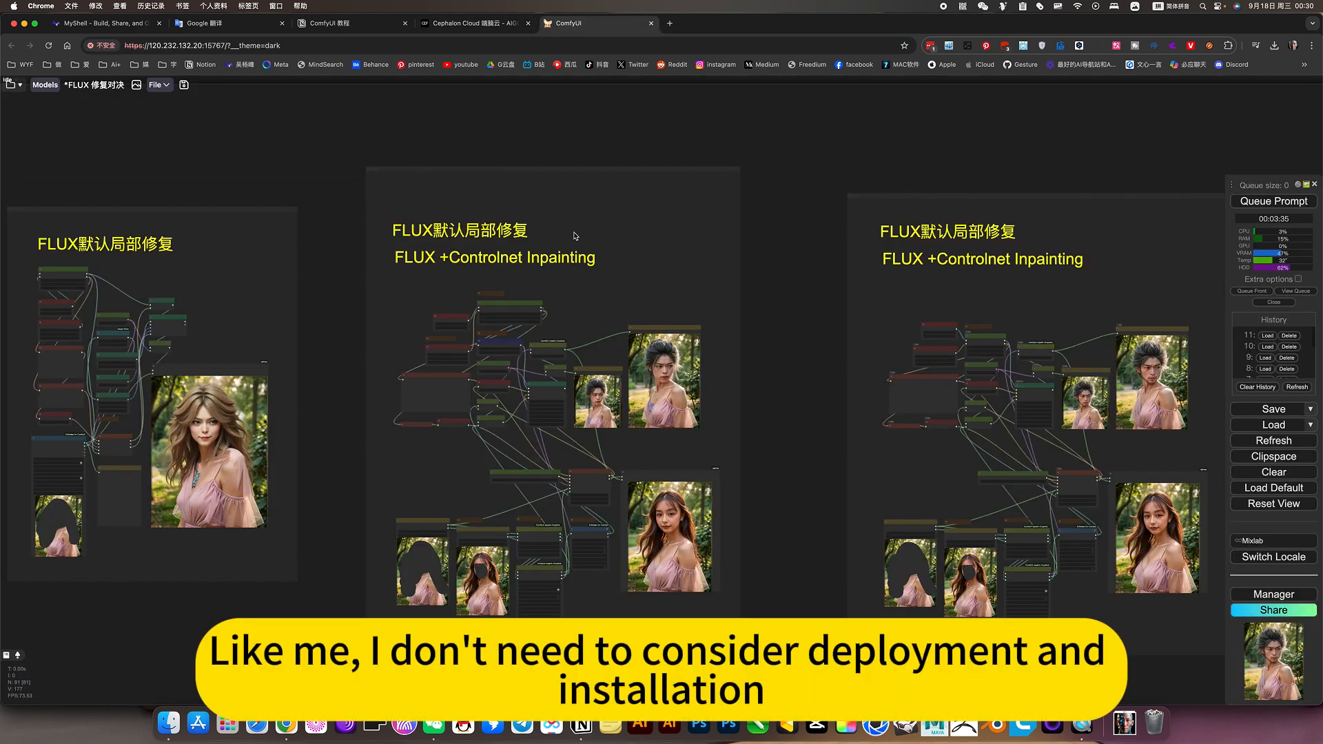
{"action": "mouse_move", "coordinate": [800, 390]}
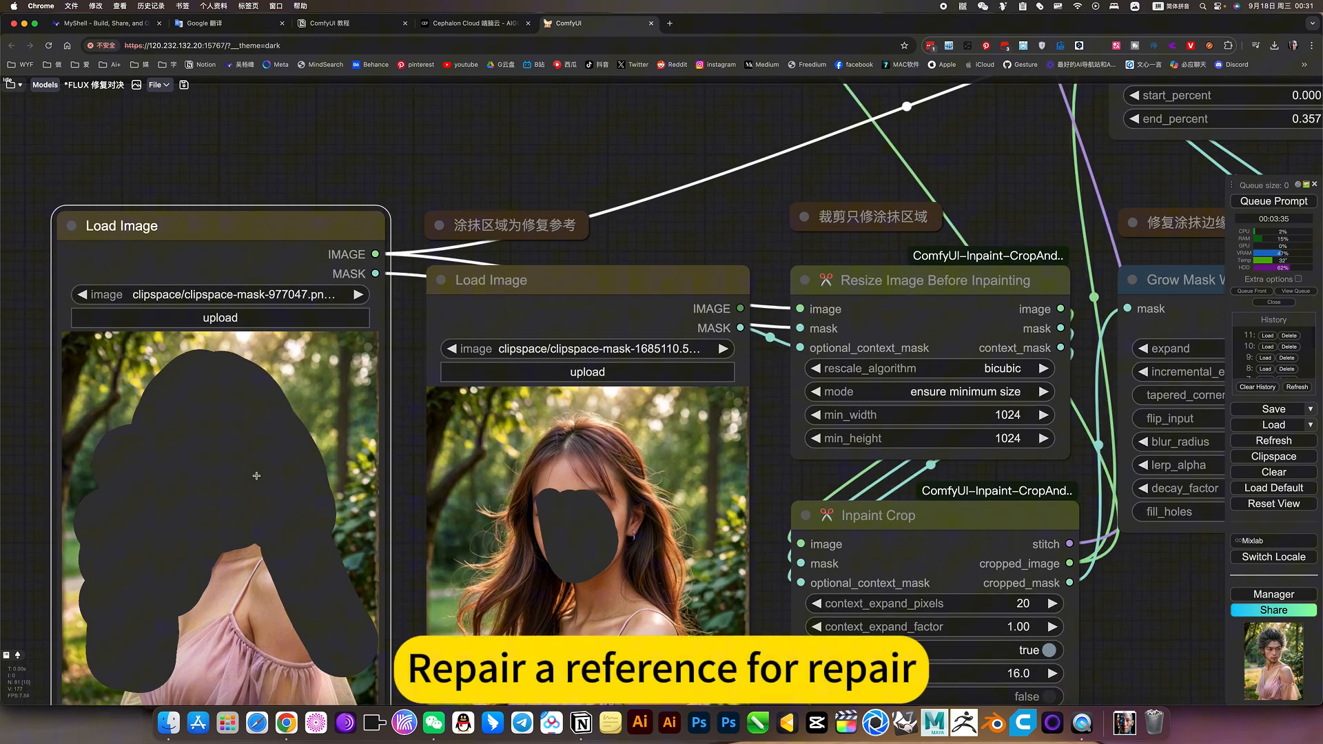
{"action": "mouse_move", "coordinate": [581, 535]}
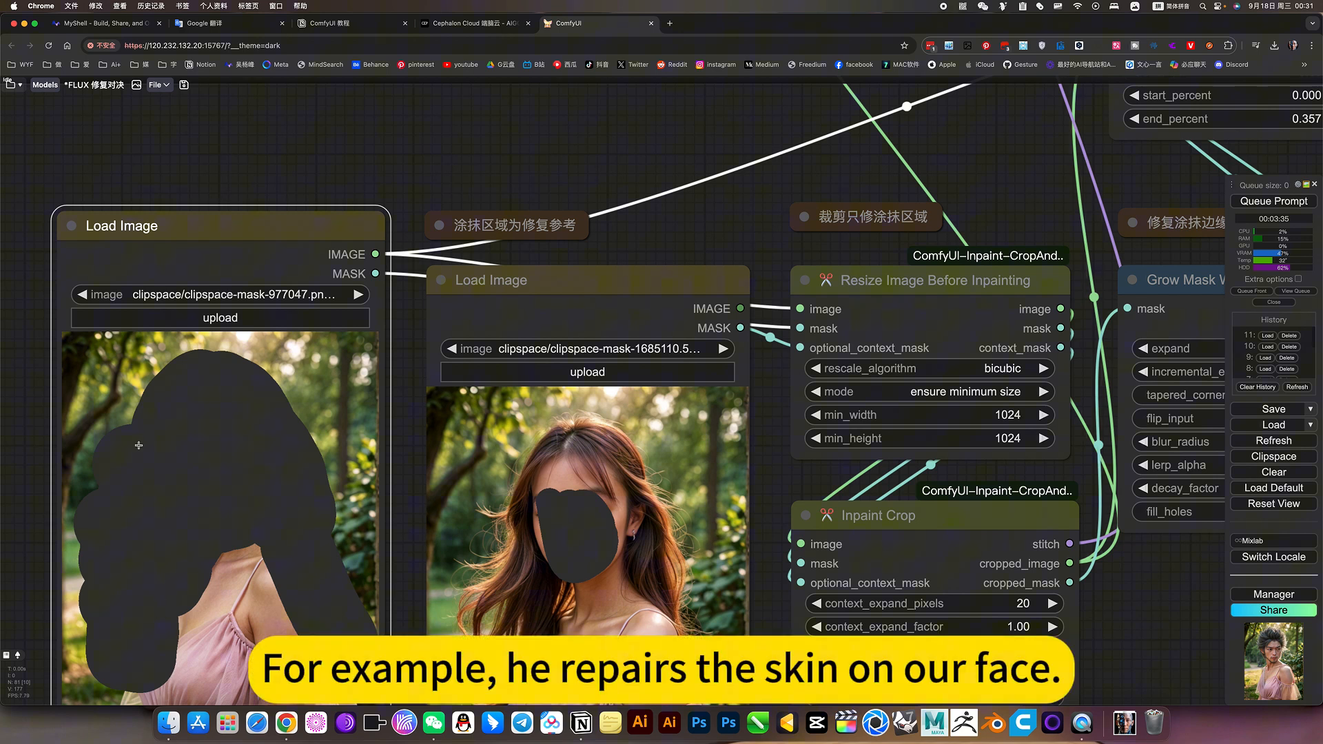
{"action": "mouse_move", "coordinate": [211, 452]}
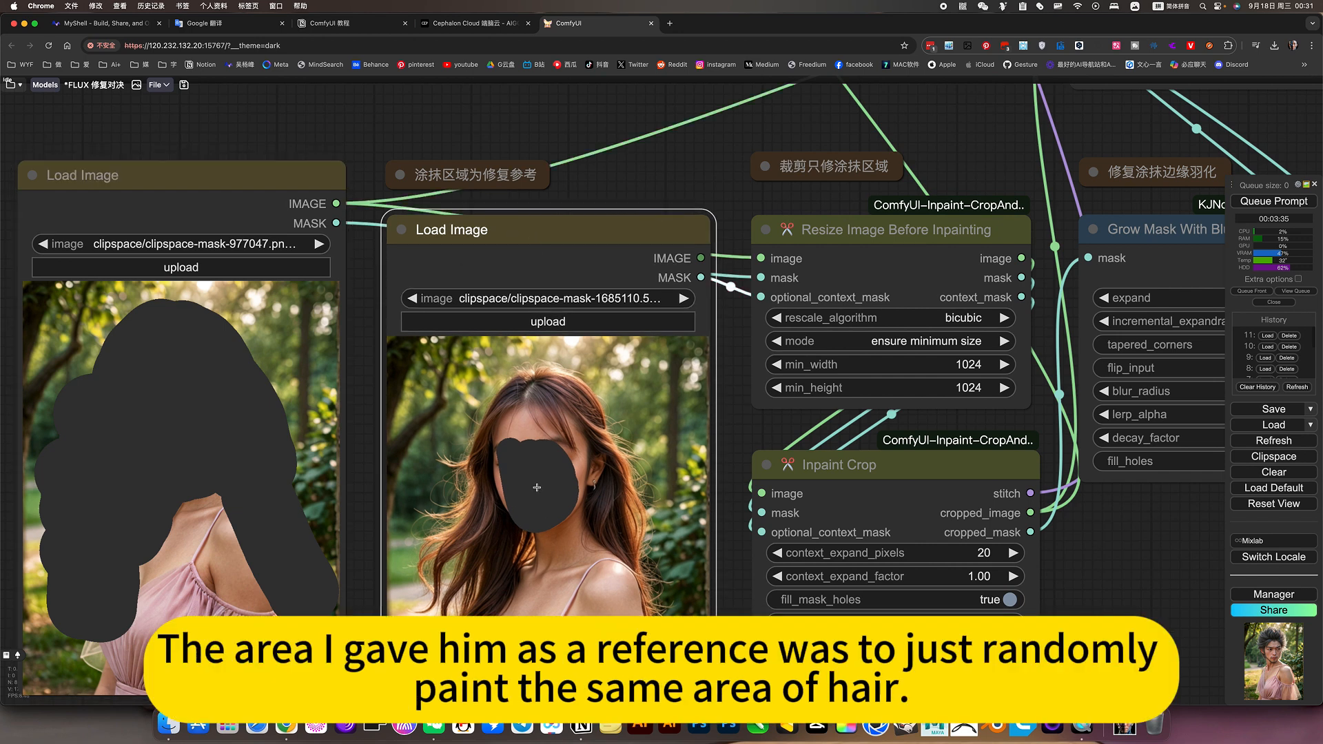
{"action": "mouse_move", "coordinate": [485, 609]}
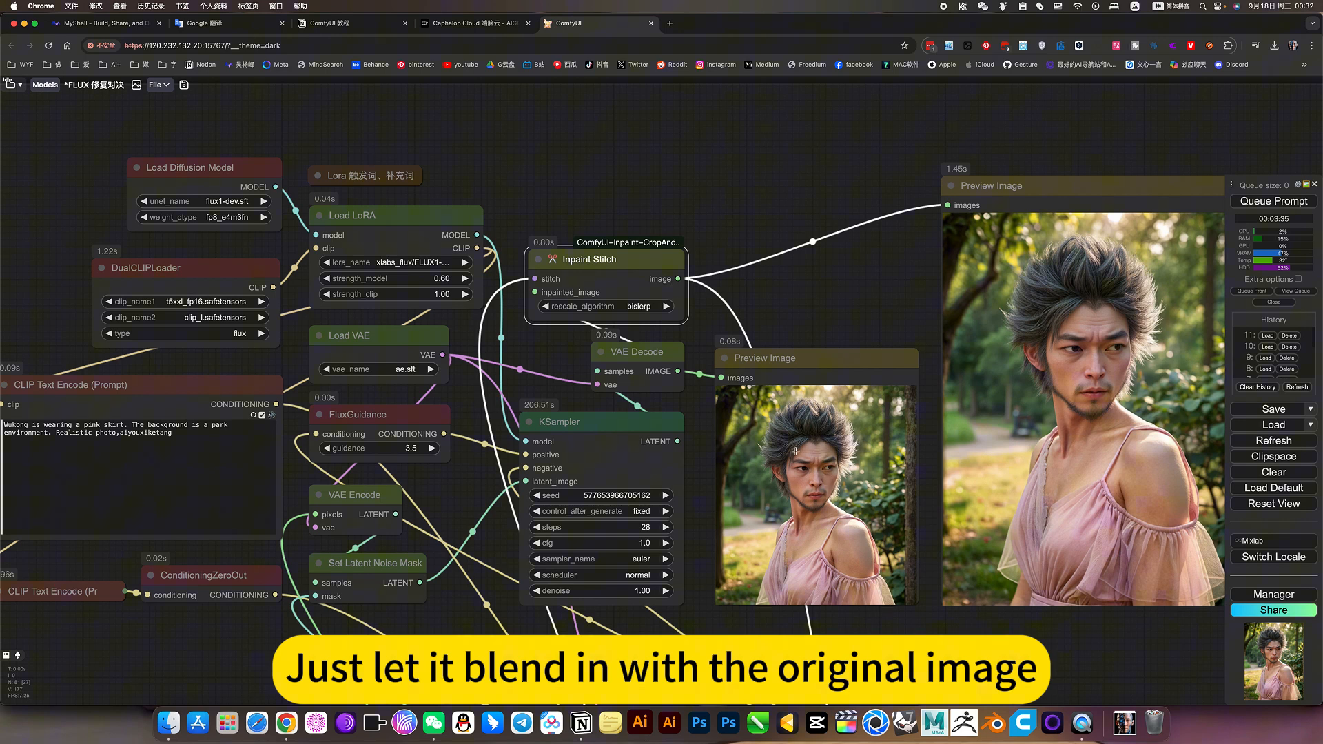
{"action": "mouse_move", "coordinate": [788, 295]}
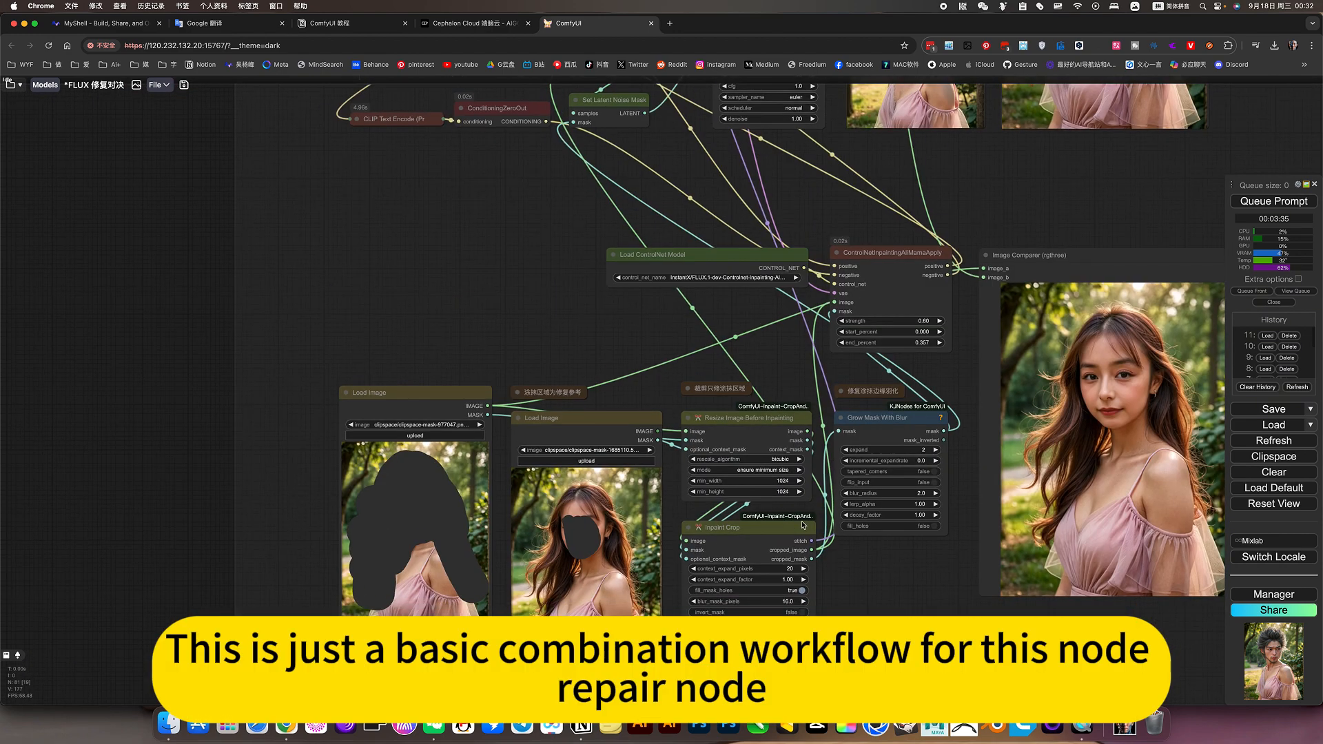
{"action": "mouse_move", "coordinate": [954, 448]}
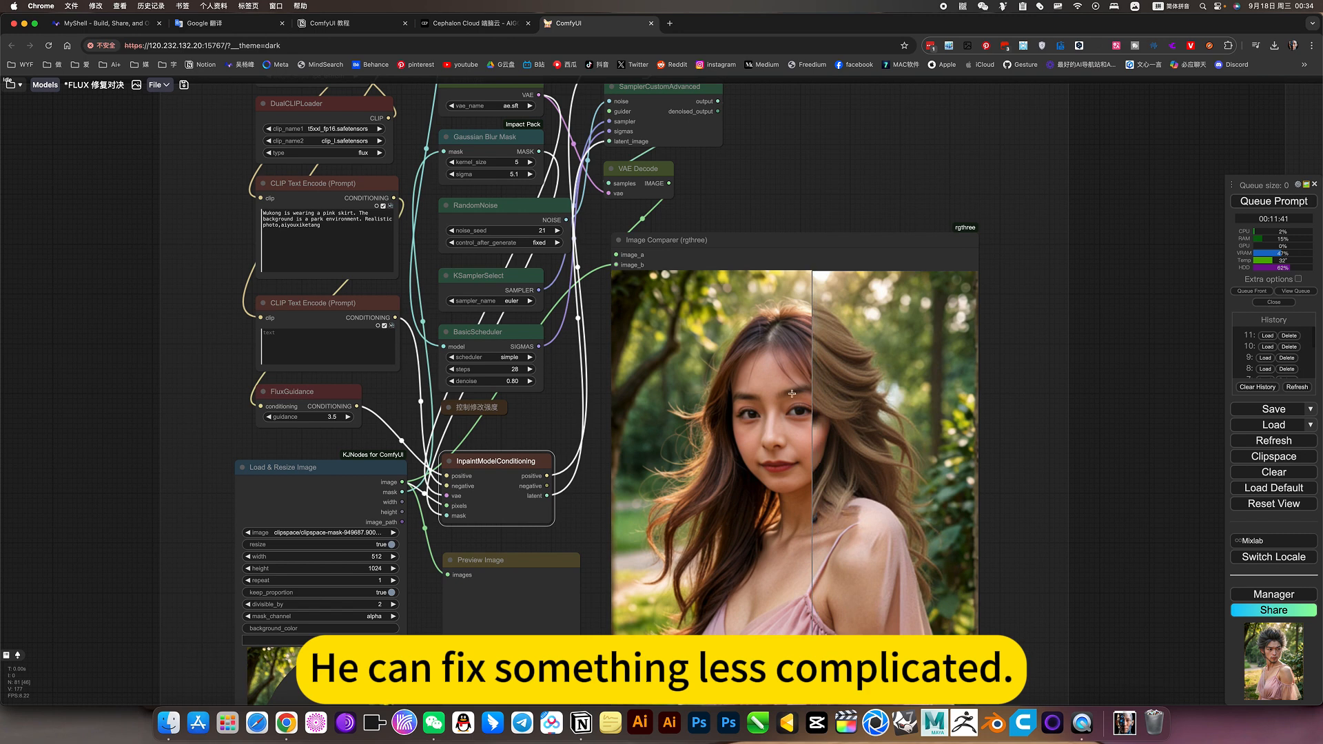
{"action": "mouse_move", "coordinate": [998, 432]}
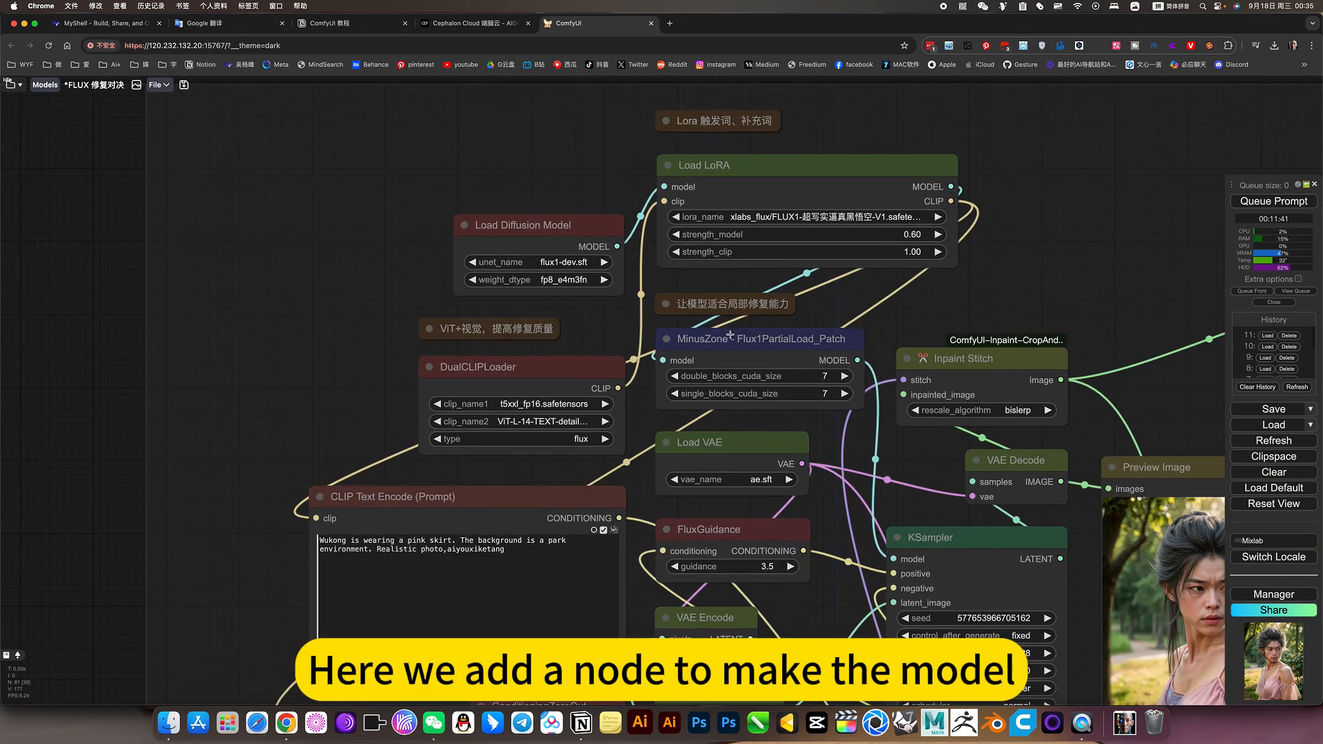
{"action": "scroll", "scroll_direction": "up", "scroll_amount": 3}
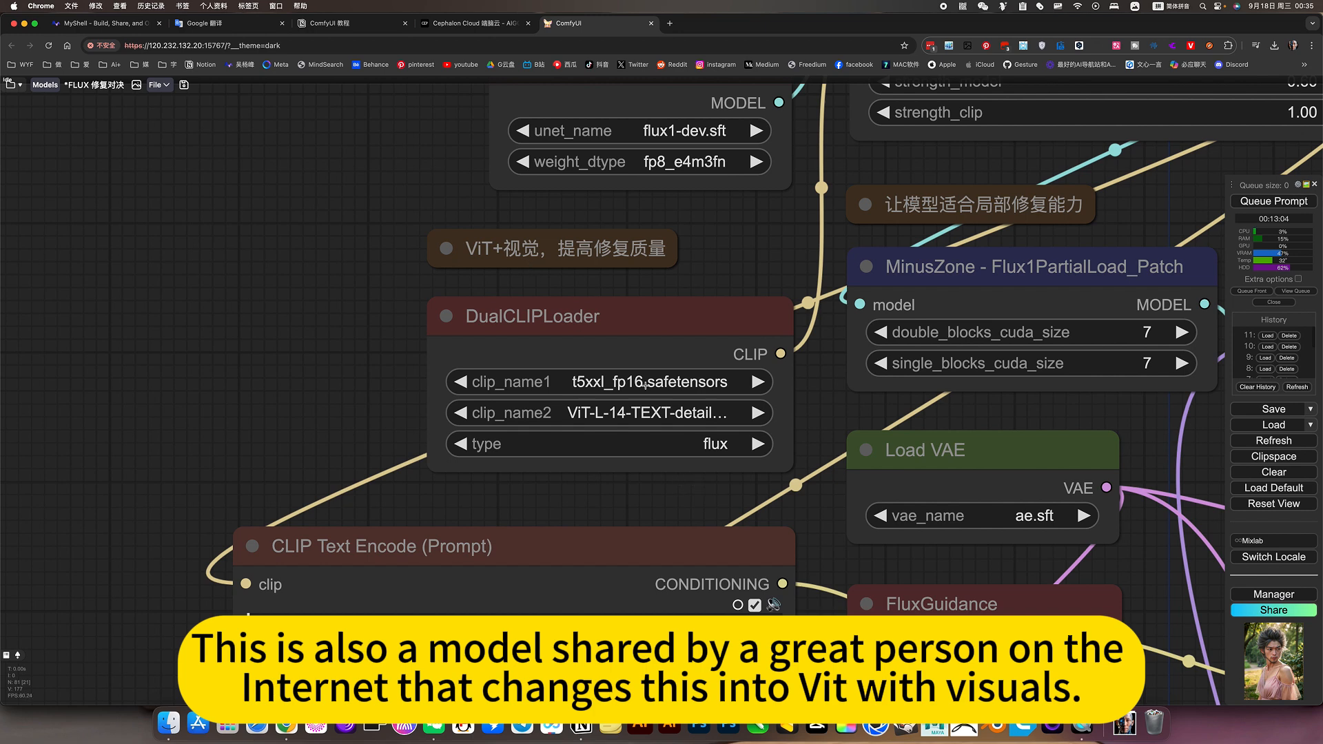
{"action": "mouse_move", "coordinate": [576, 416]}
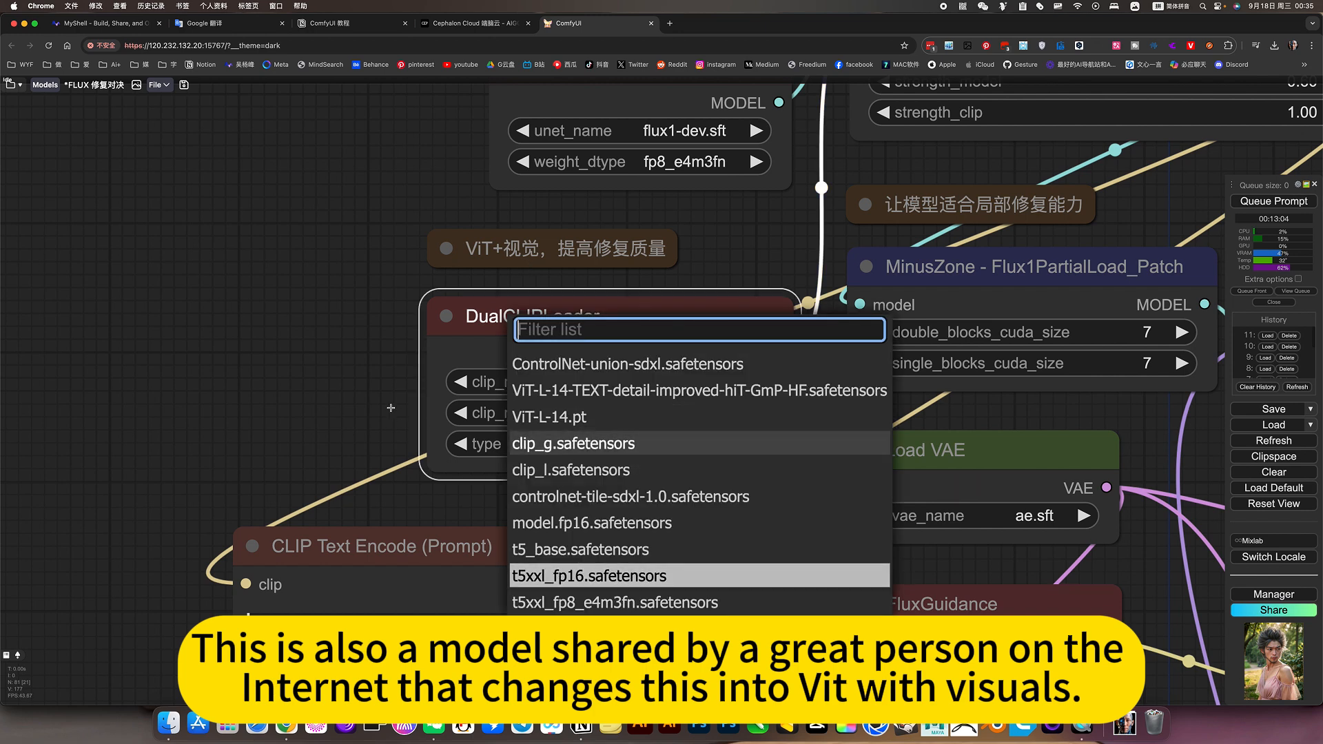
{"action": "mouse_move", "coordinate": [698, 390]}
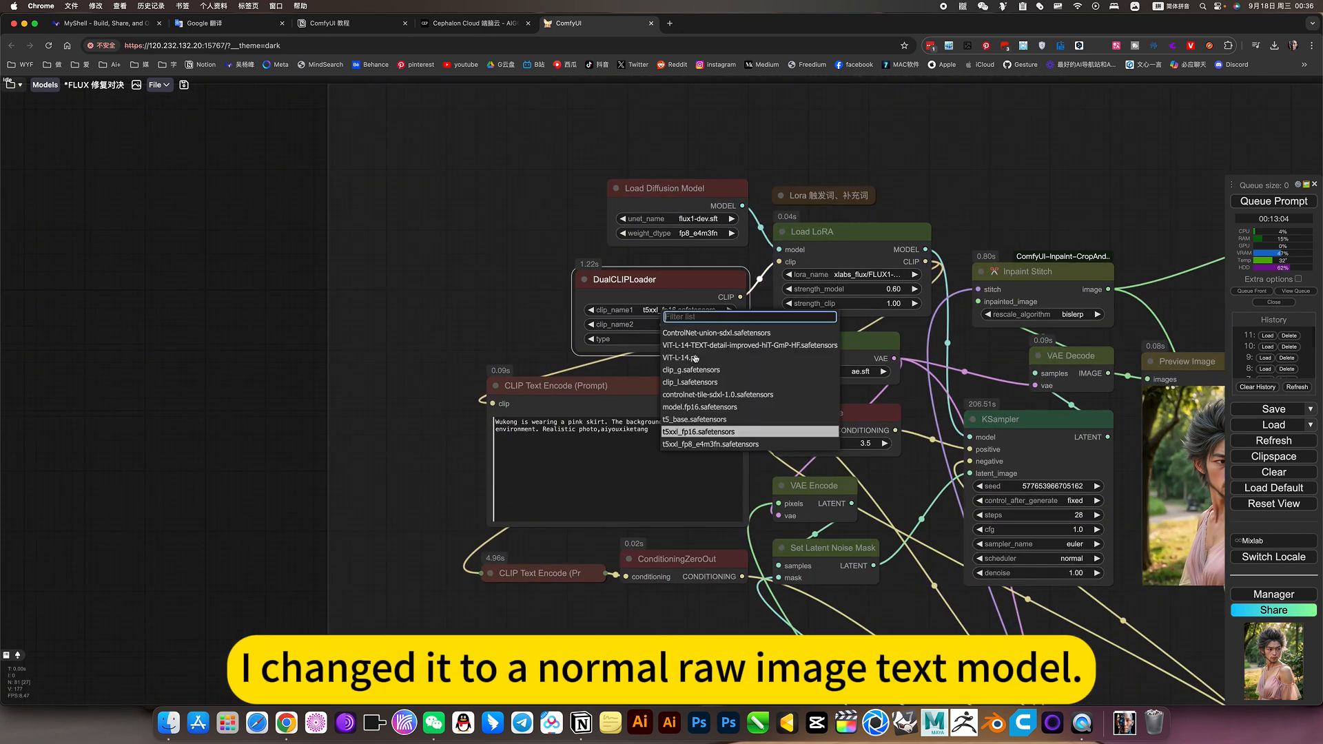
{"action": "mouse_move", "coordinate": [692, 382]}
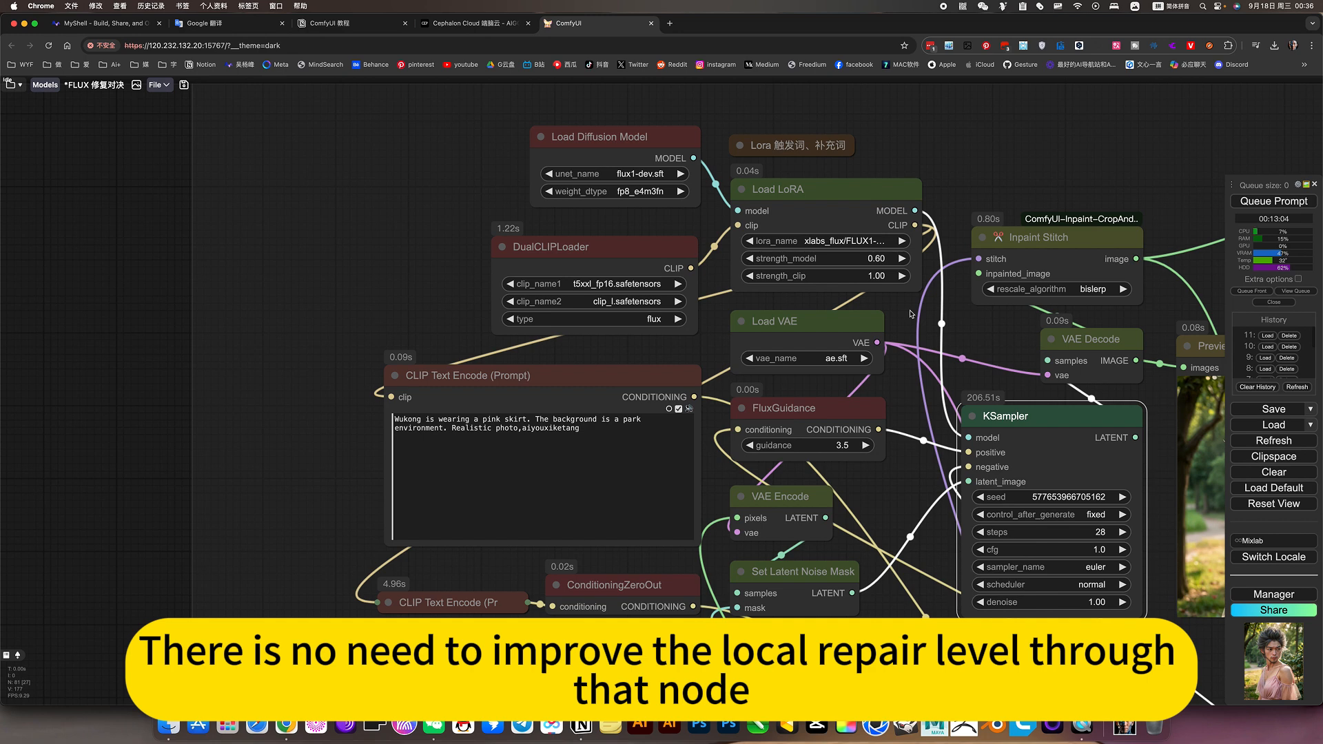
{"action": "mouse_move", "coordinate": [987, 339]}
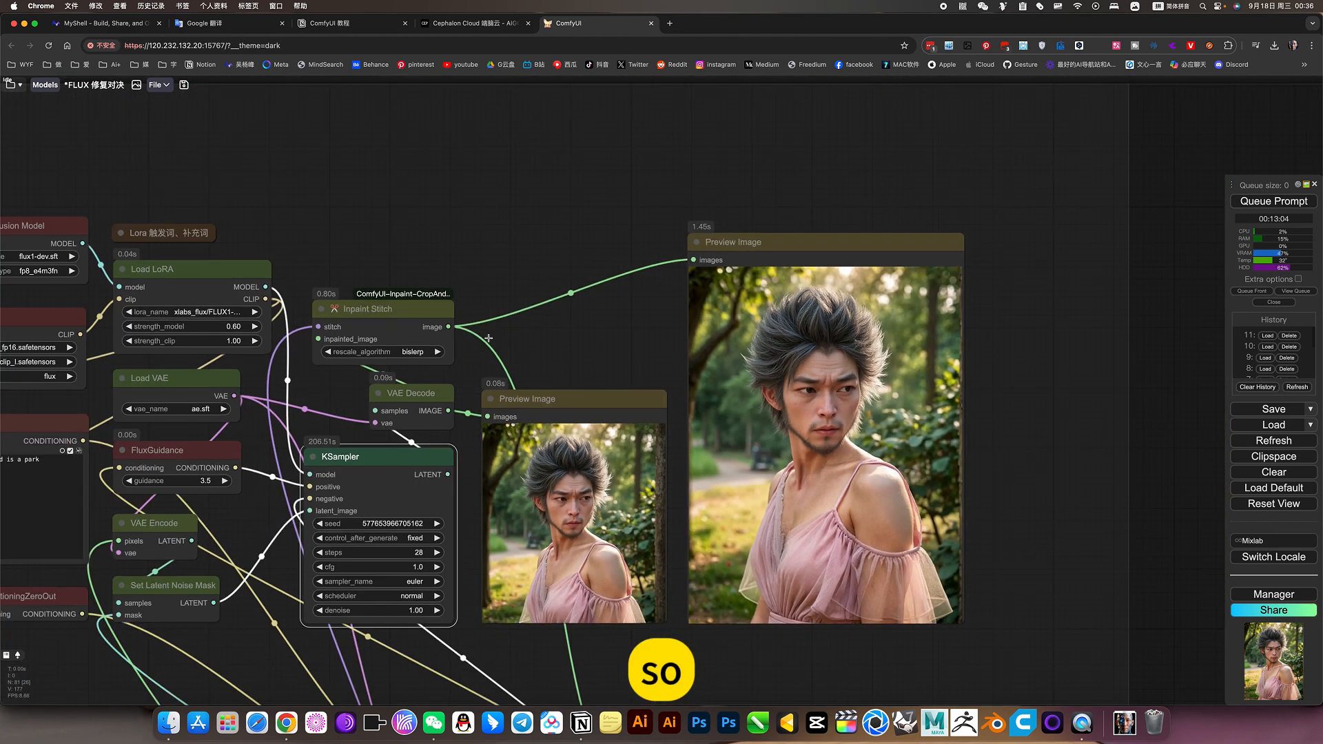
Step: Zoom out so both FLUX inpainting workflow groups sit beside the saved-workflows panel
{"action": "scroll", "scroll_direction": "down", "scroll_amount": 3}
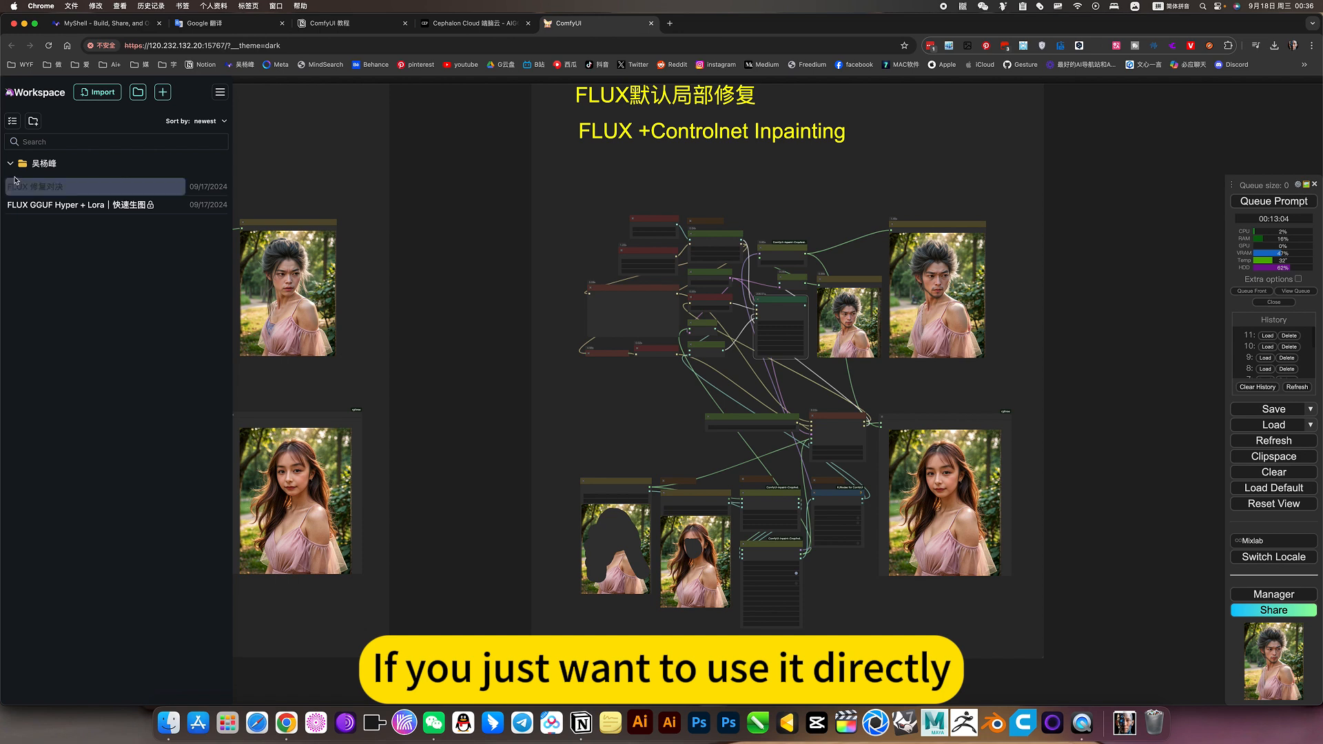
Step: Load FLUX 涂抹修复 | ControlNet Inpainting, discarding the comparison, and show the Cephalon Cloud apps page
{"action": "left_click", "coordinate": [10, 162]}
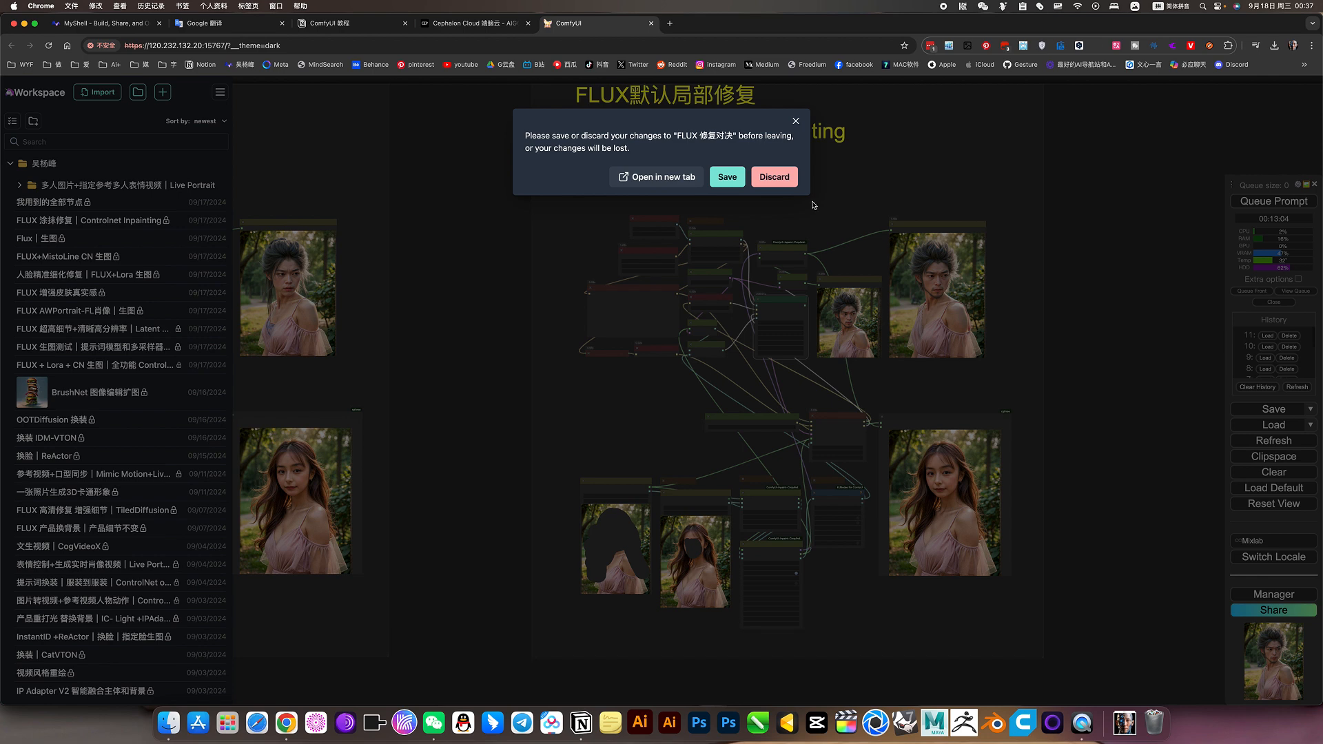
{"action": "left_click", "coordinate": [773, 176]}
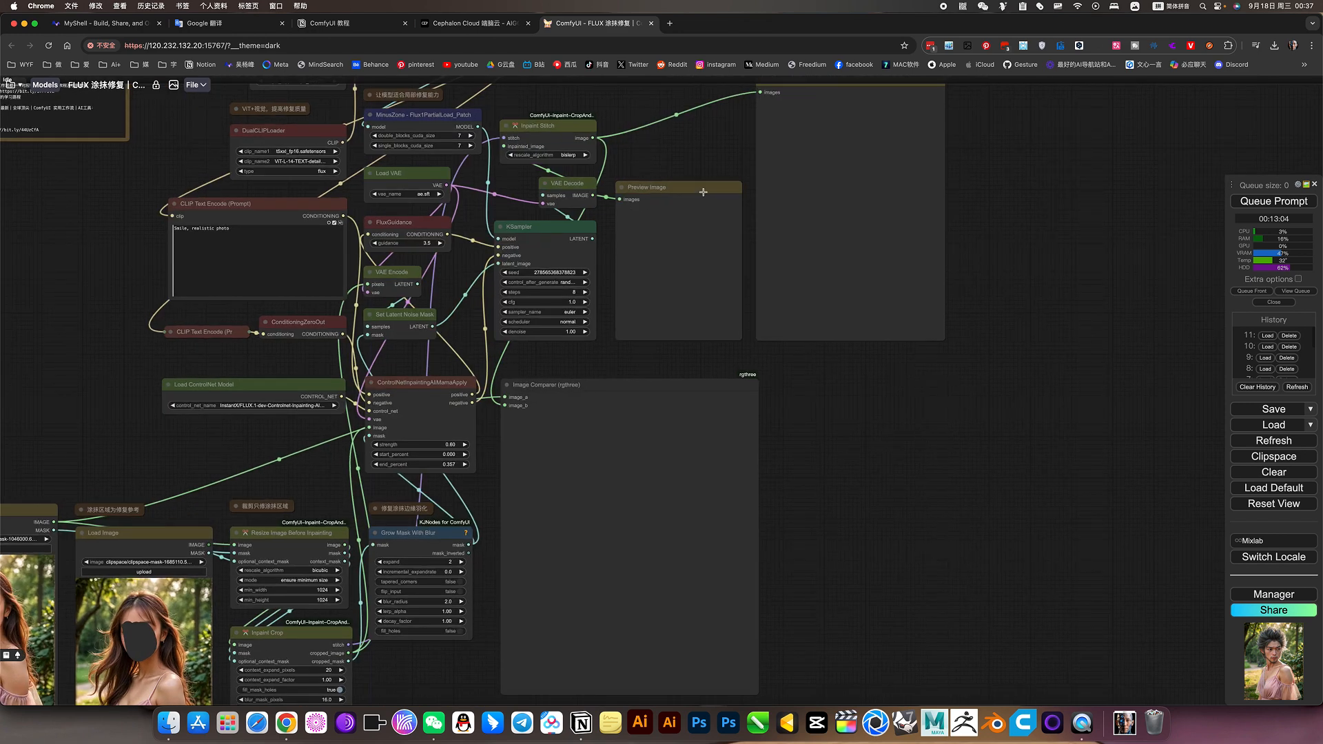
{"action": "left_click", "coordinate": [468, 23]}
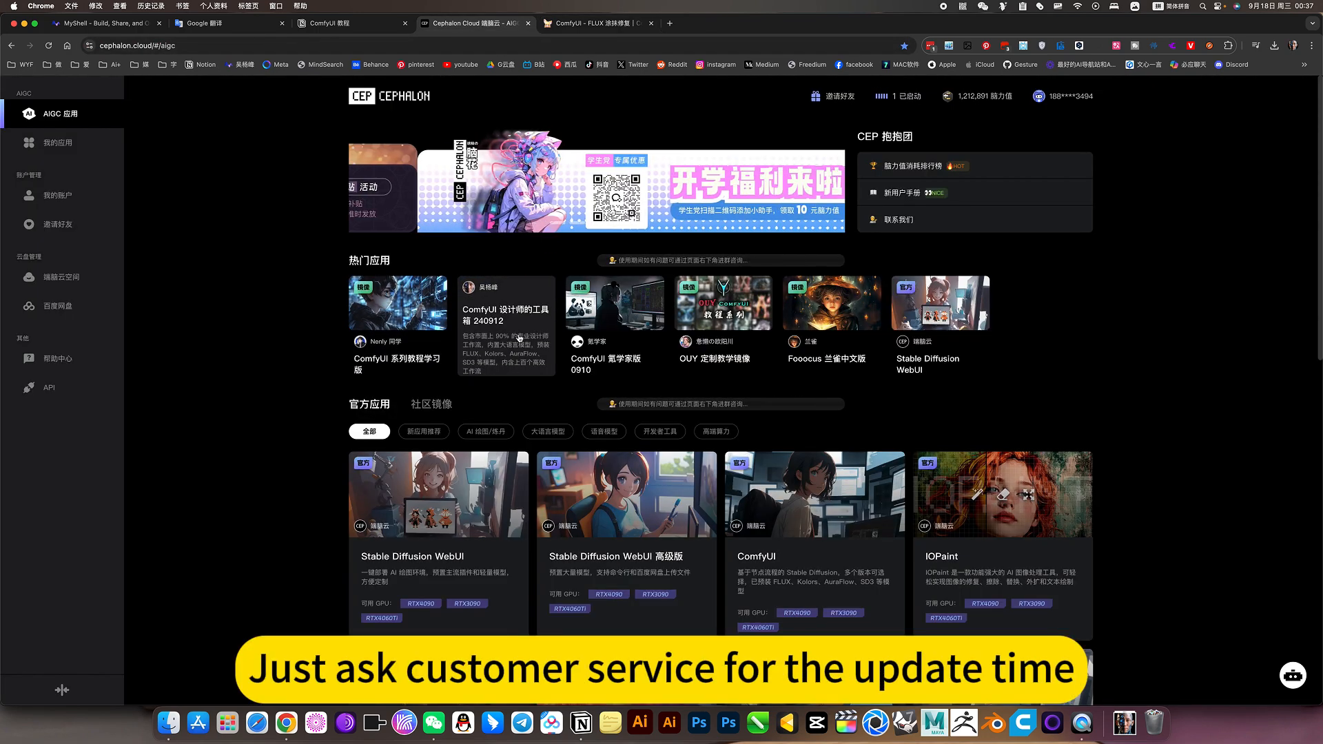
{"action": "left_click", "coordinate": [595, 23]}
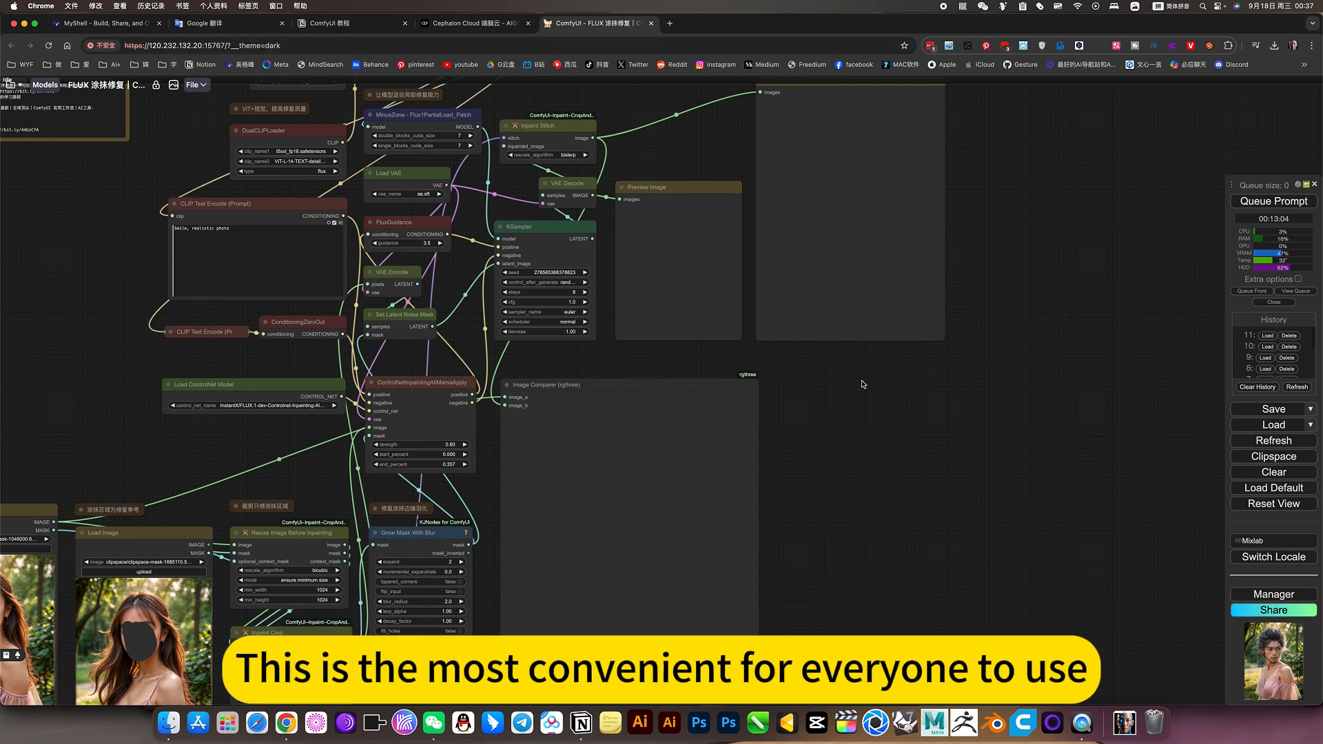